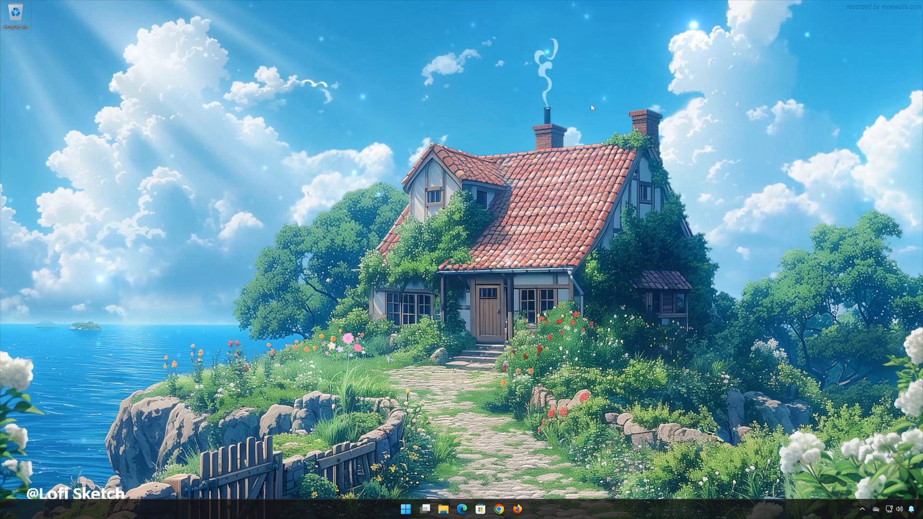
# Step: Bring up the Windows Security screen and launch Task Manager from it
pyautogui.press('ctrl+alt+delete')
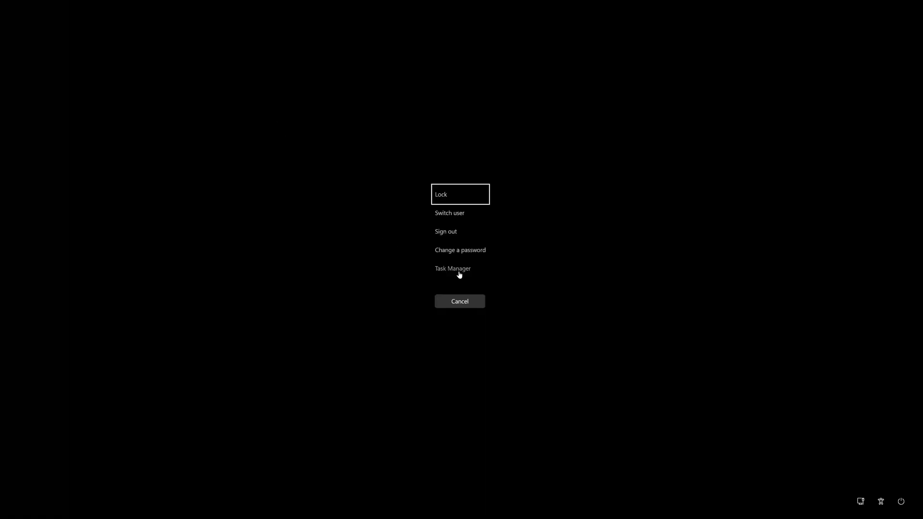
pyautogui.moveTo(453, 271)
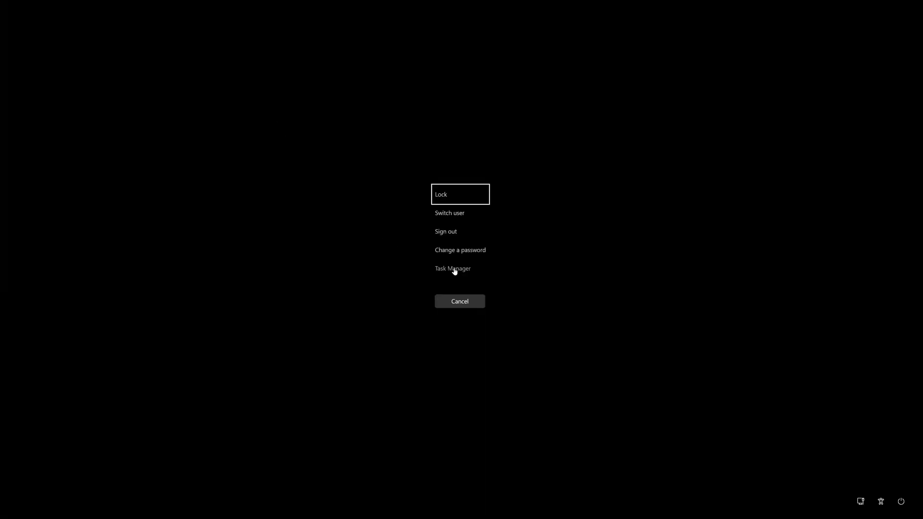
pyautogui.click(459, 300)
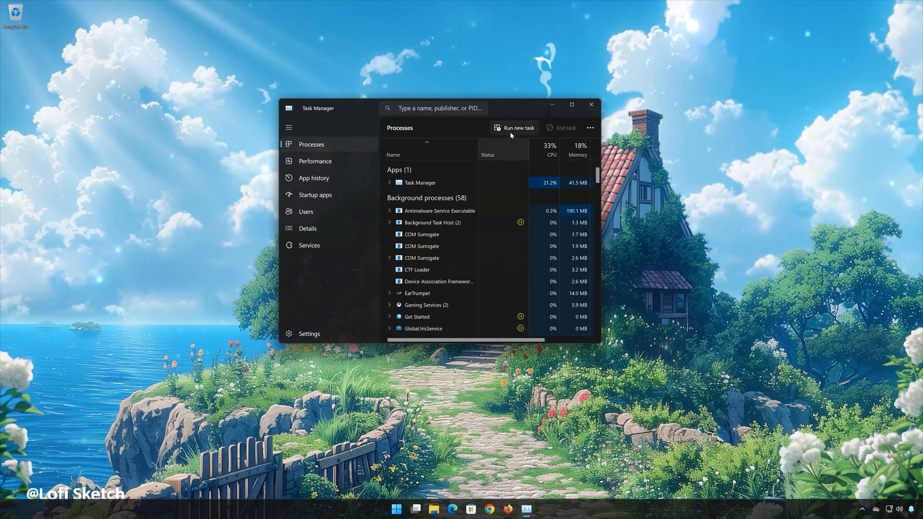
pyautogui.moveTo(513, 128)
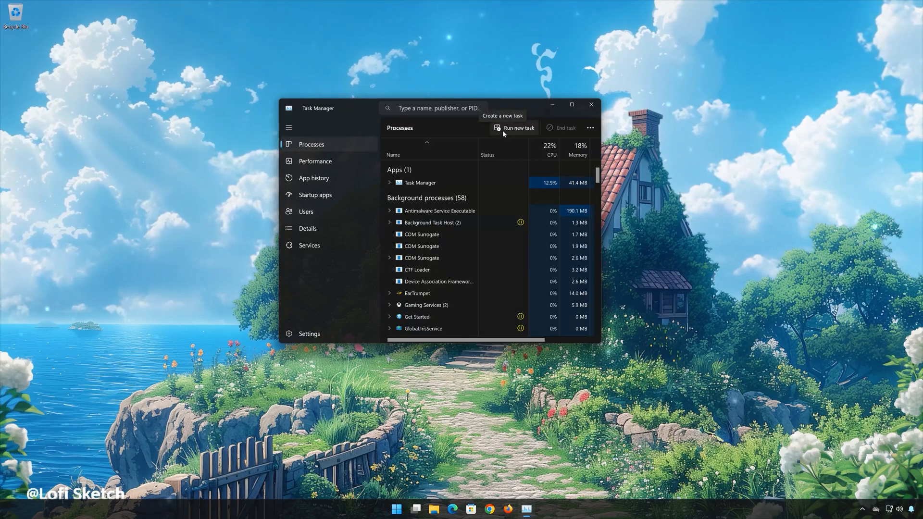
# Step: Run 'powershell' as a new task with administrative privileges
pyautogui.click(518, 128)
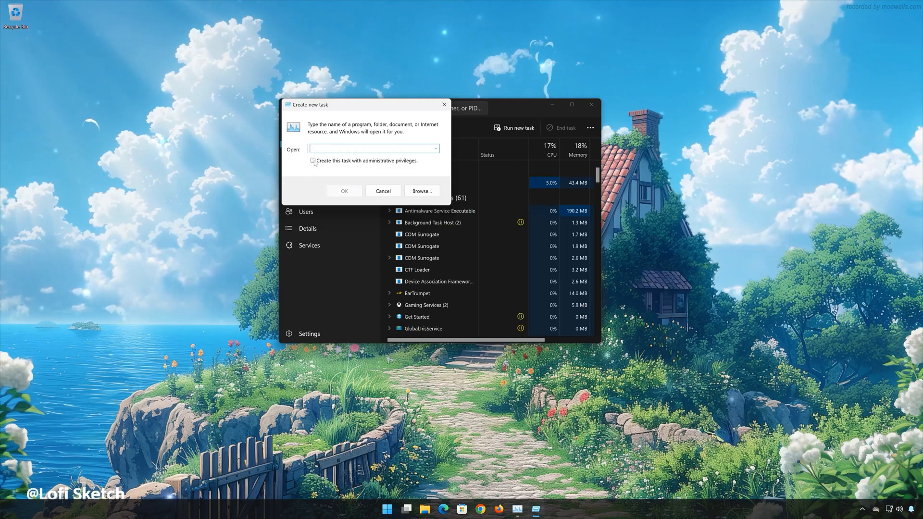
pyautogui.click(312, 161)
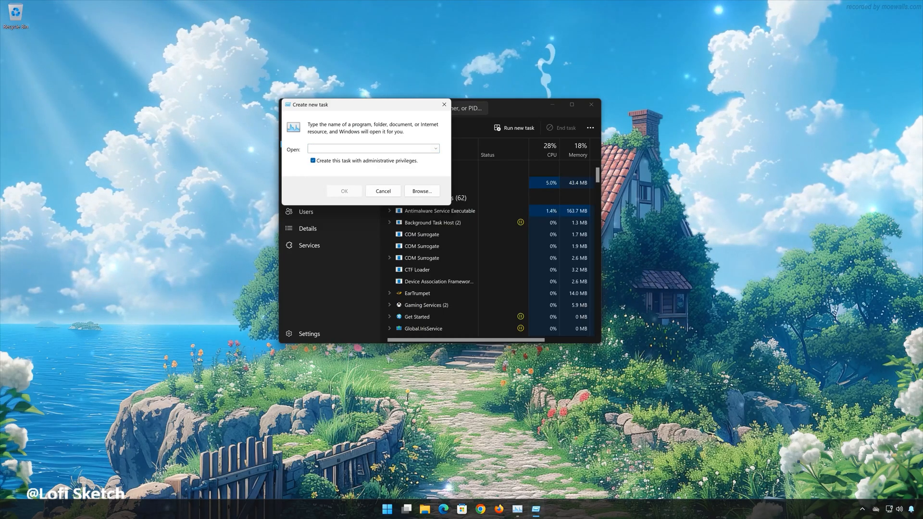
pyautogui.write('powershell')
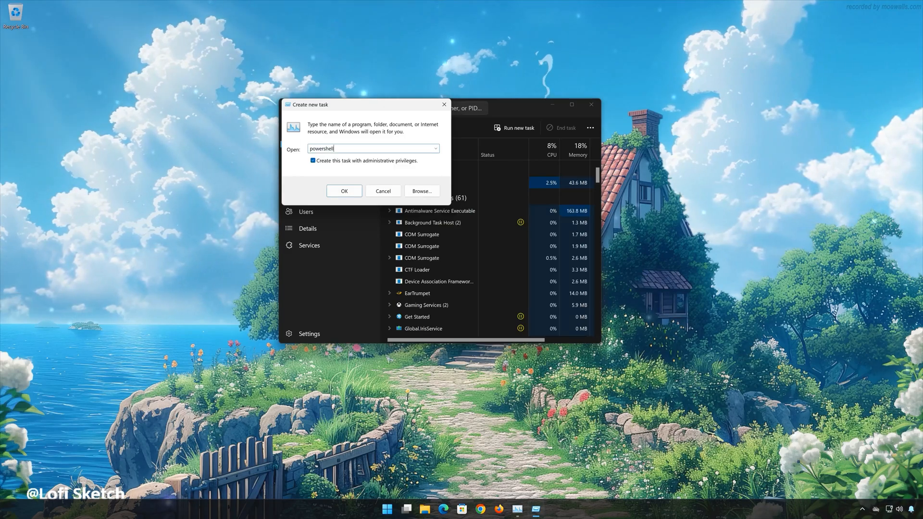
pyautogui.moveTo(331, 211)
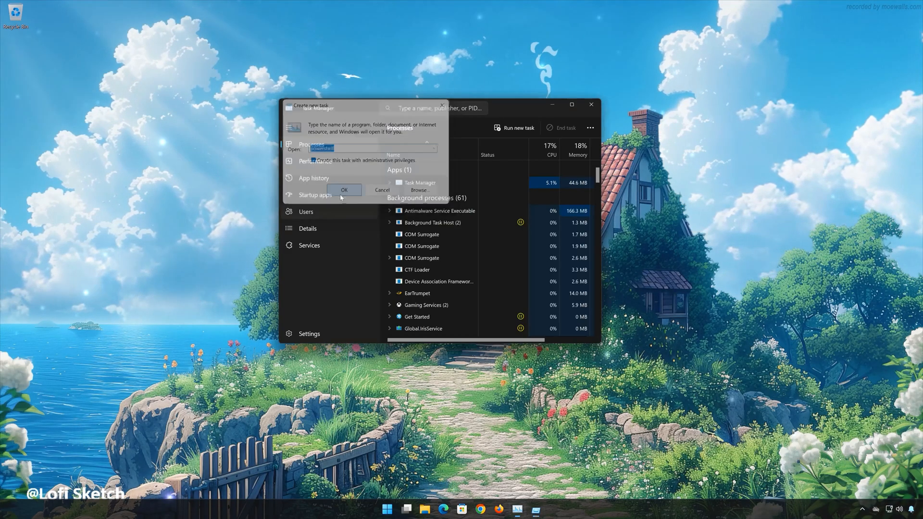
pyautogui.click(344, 190)
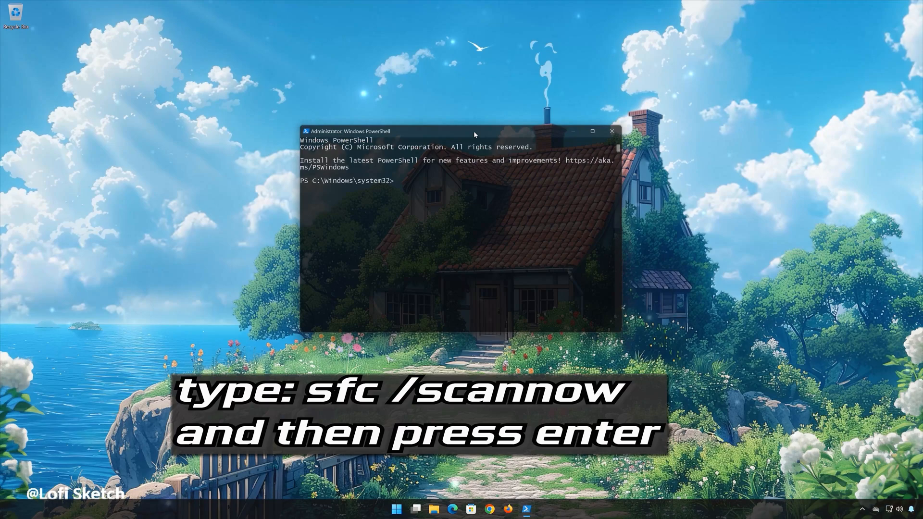
# Step: Run the system file check 'sfc /scannow' to repair corrupt files
pyautogui.write('s')
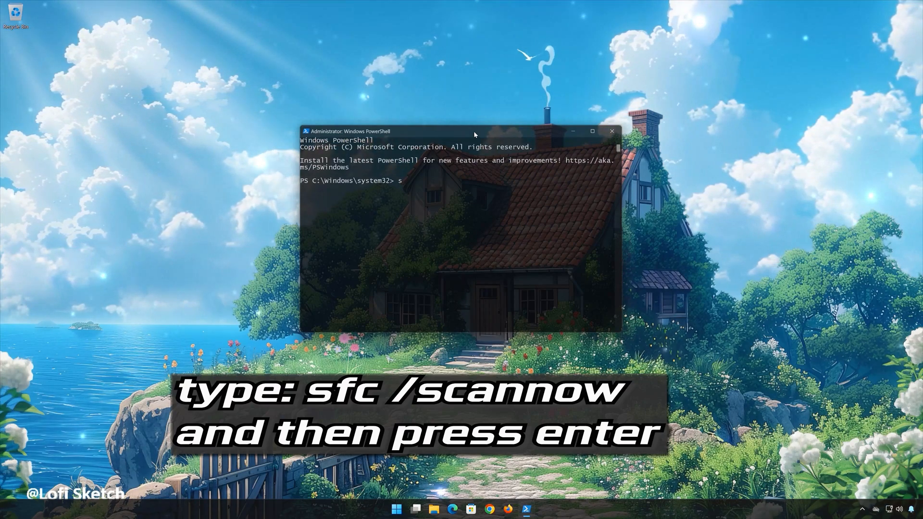
pyautogui.write('fc /')
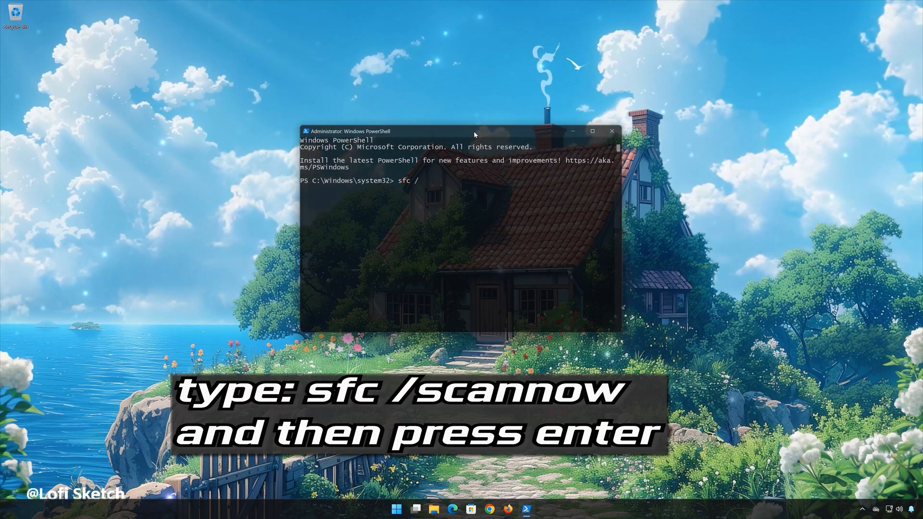
pyautogui.write('scann')
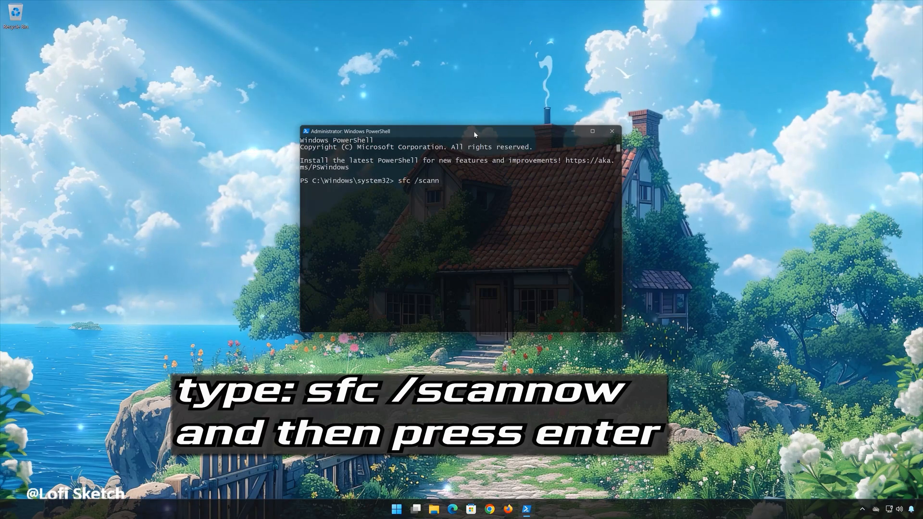
pyautogui.write('ow')
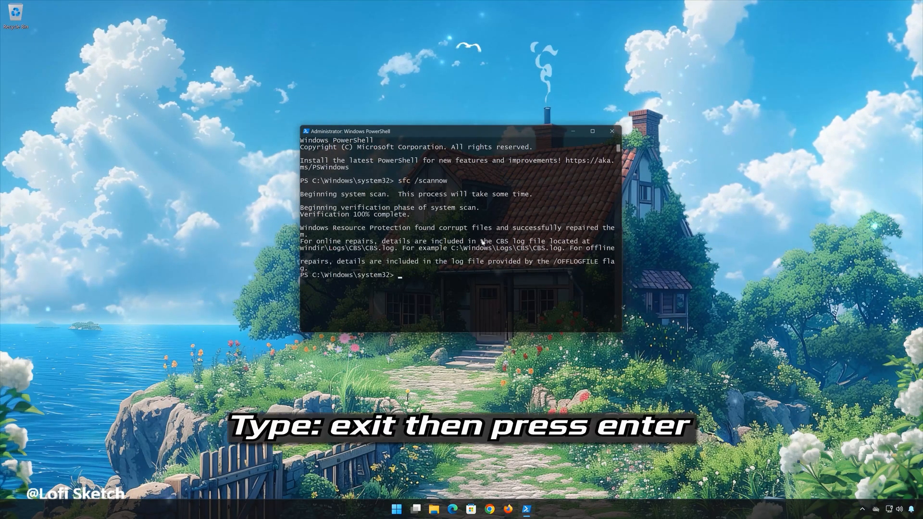
# Step: Exit PowerShell and reopen Task Manager from the security screen
pyautogui.write('ex')
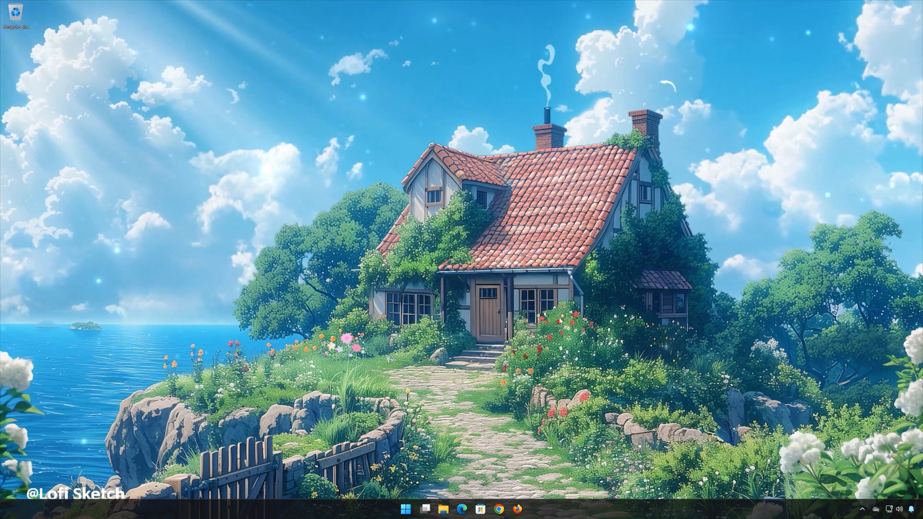
pyautogui.press('ctrl+alt+delete')
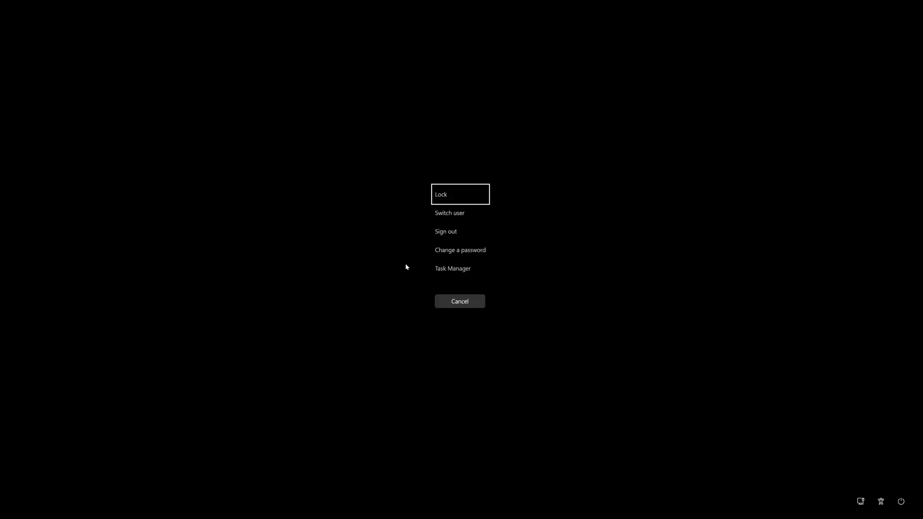
pyautogui.moveTo(452, 269)
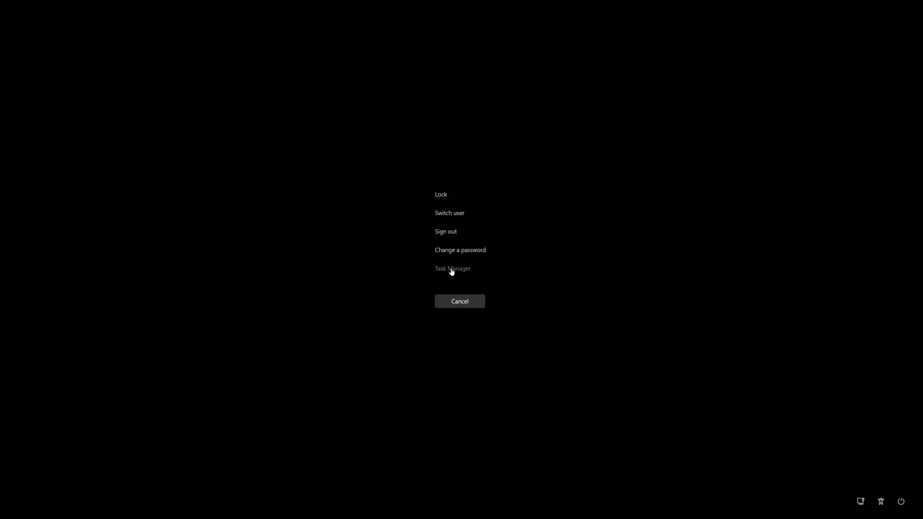
pyautogui.click(453, 269)
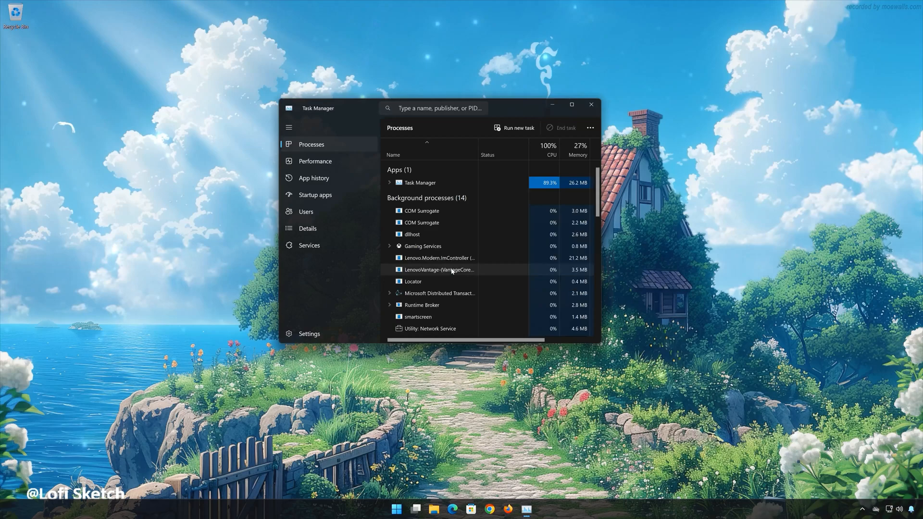
# Step: End the Windows Explorer process from the Processes list
pyautogui.scroll(-3)
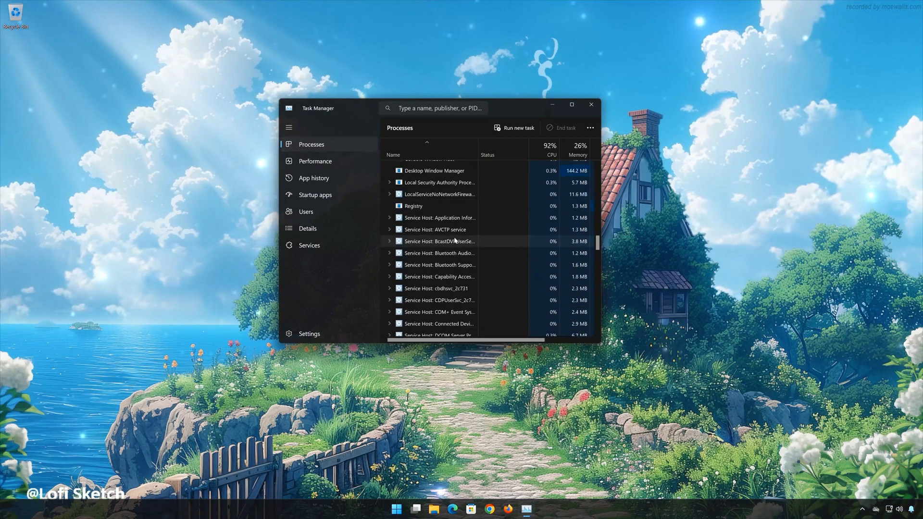
pyautogui.scroll(-3)
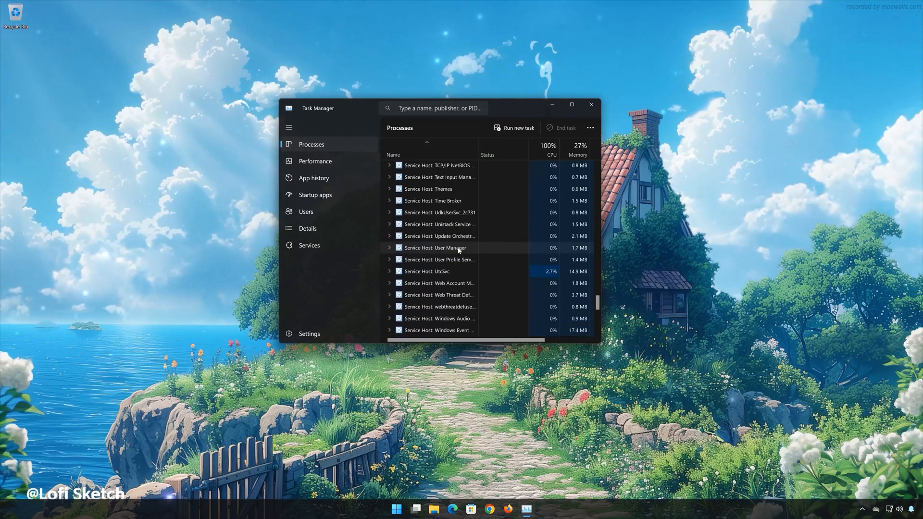
pyautogui.scroll(-3)
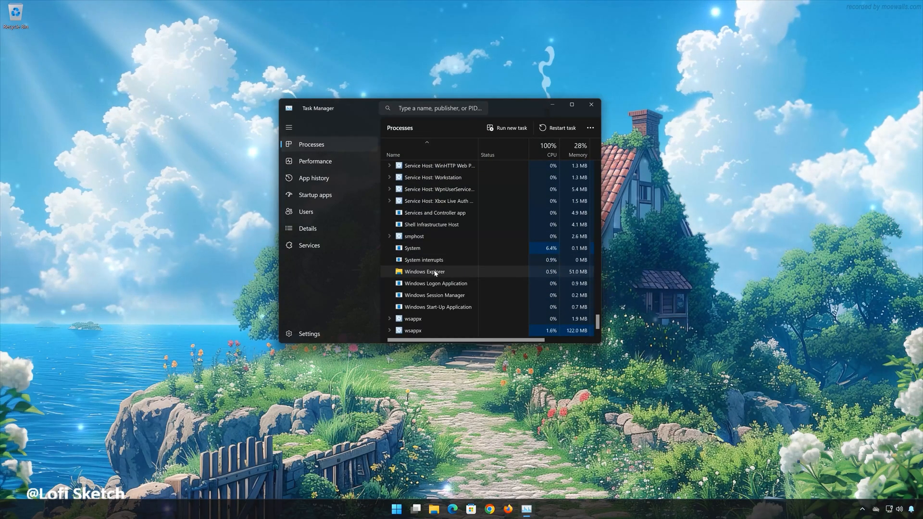
pyautogui.rightClick(424, 271)
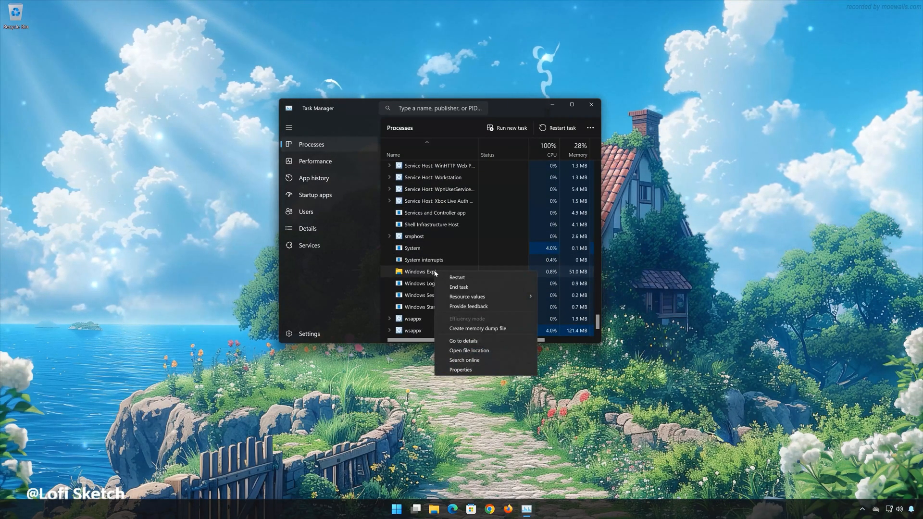
pyautogui.moveTo(465, 290)
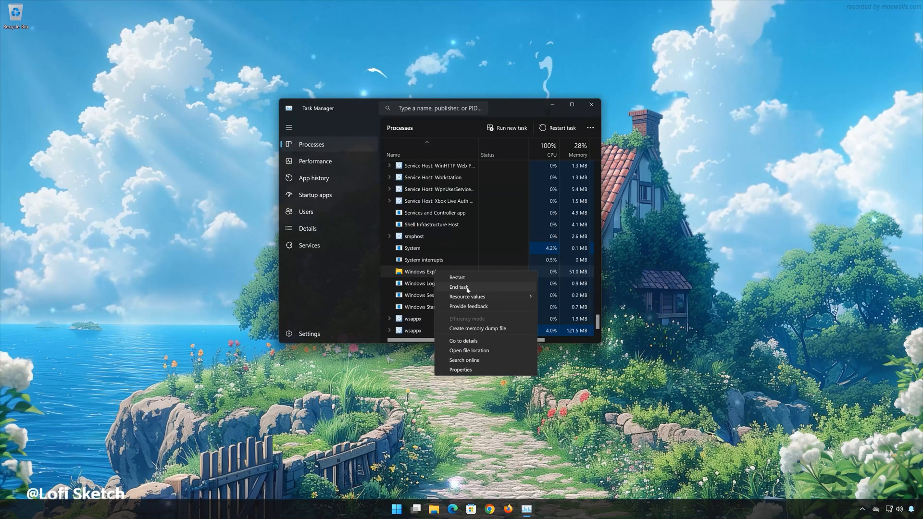
pyautogui.click(459, 287)
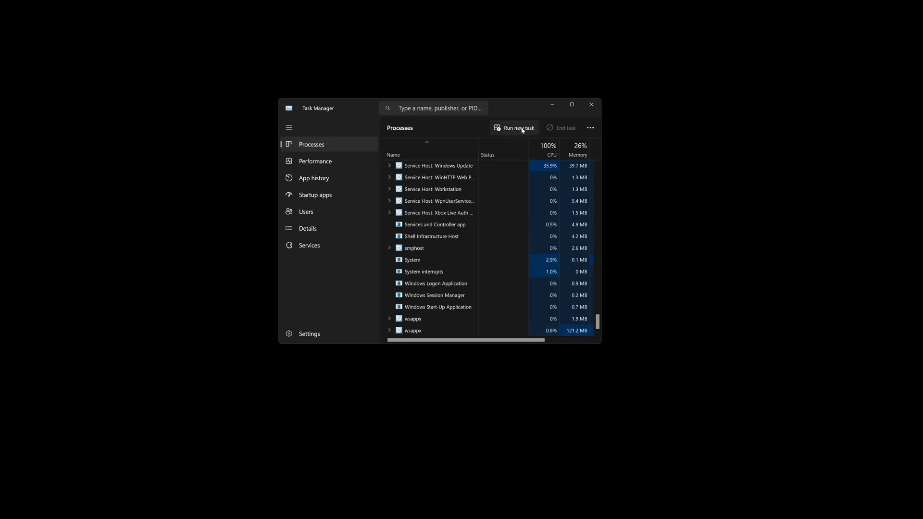
# Step: Run 'explorer' as a new task to restore the desktop, then close Task Manager
pyautogui.click(513, 128)
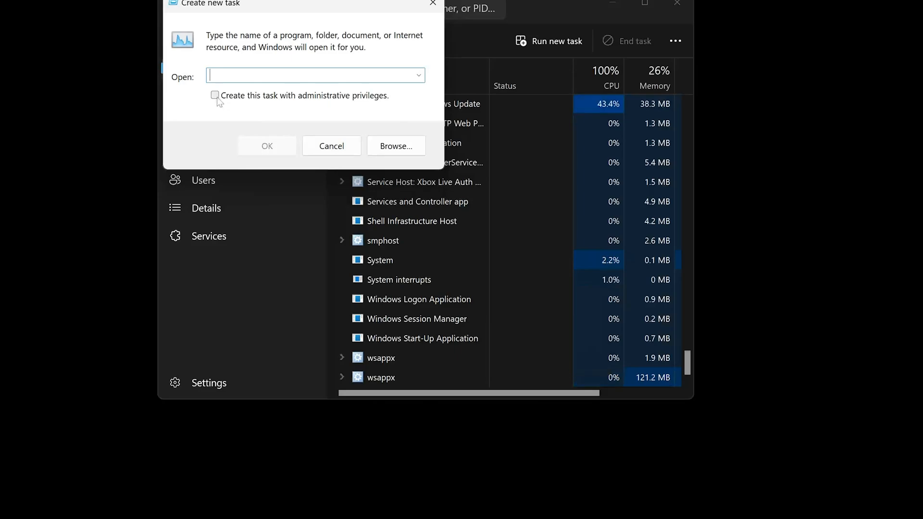
pyautogui.click(215, 95)
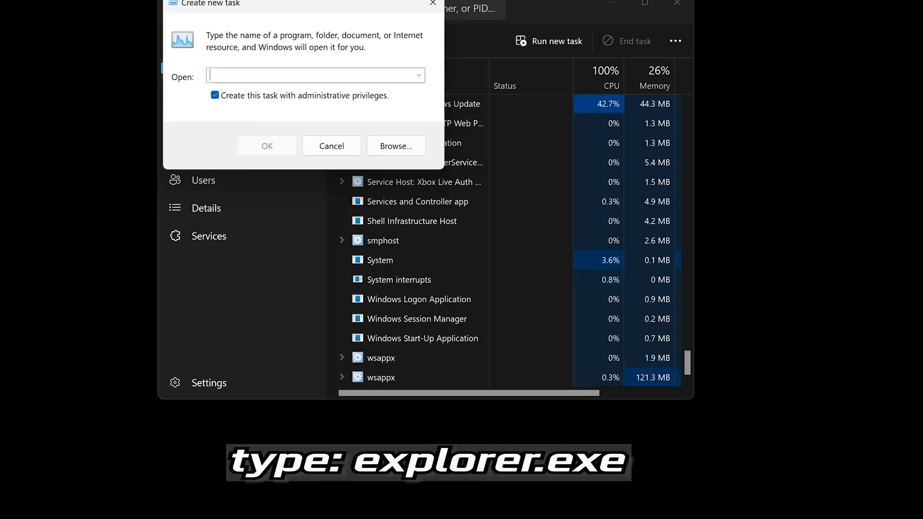
pyautogui.write('e')
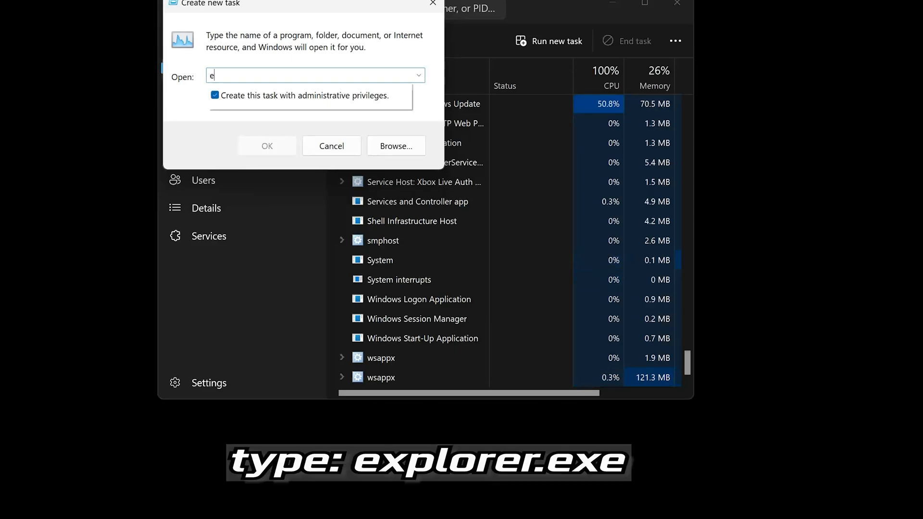
pyautogui.write('xplo')
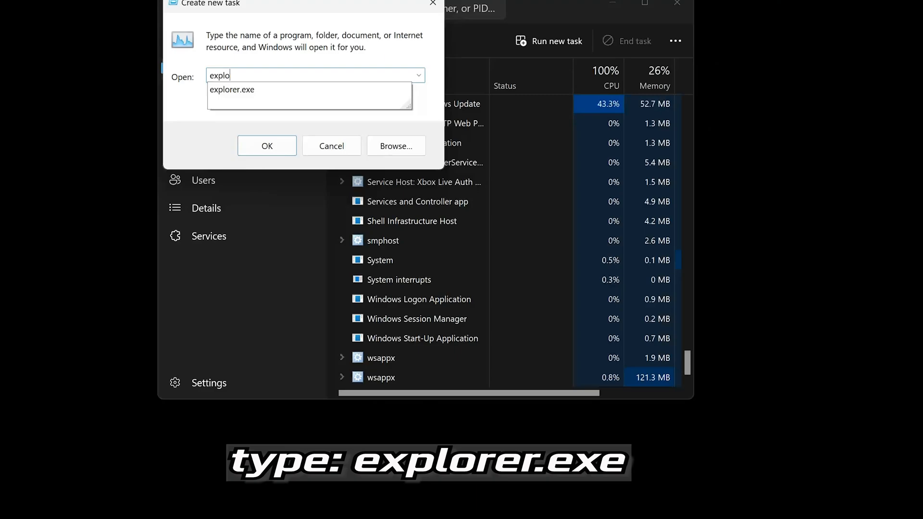
pyautogui.write('rer')
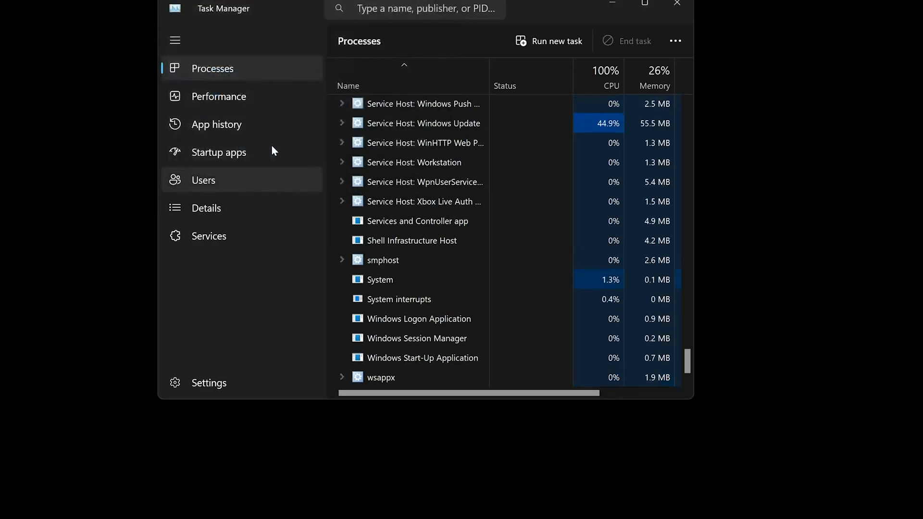
pyautogui.click(644, 3)
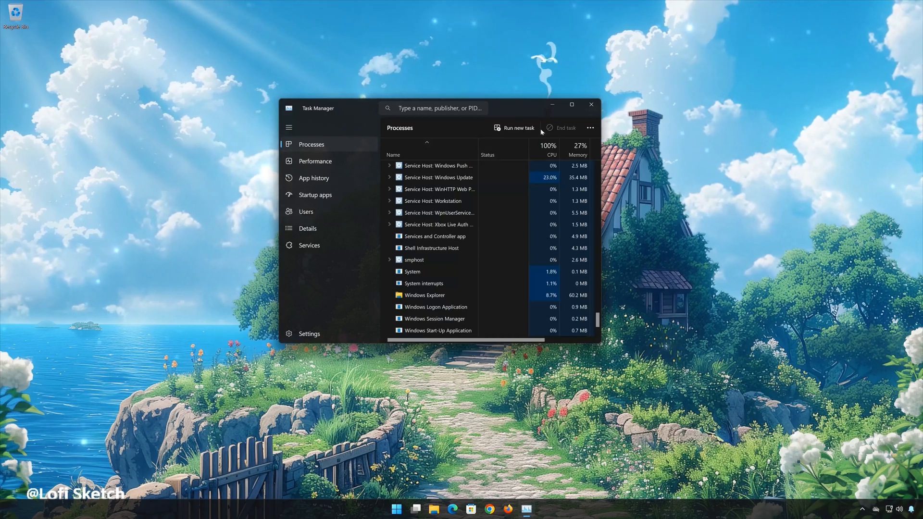
pyautogui.click(591, 105)
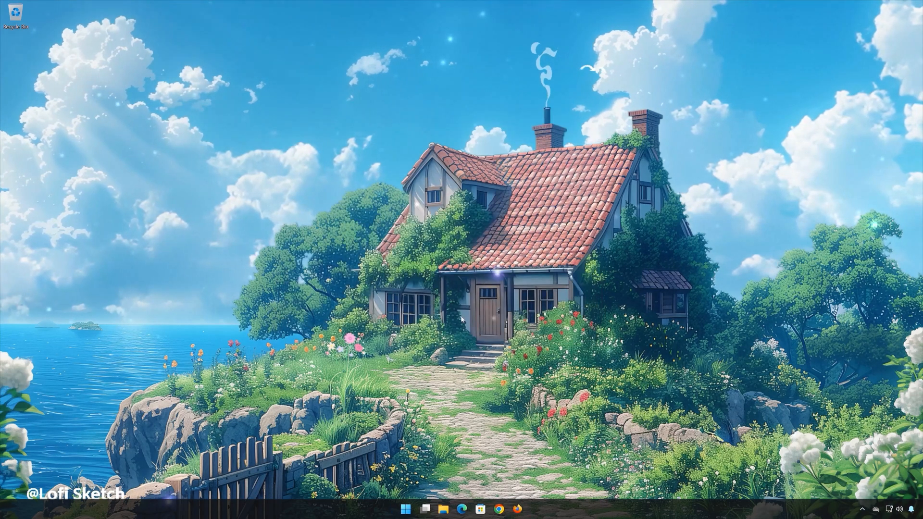
pyautogui.click(404, 509)
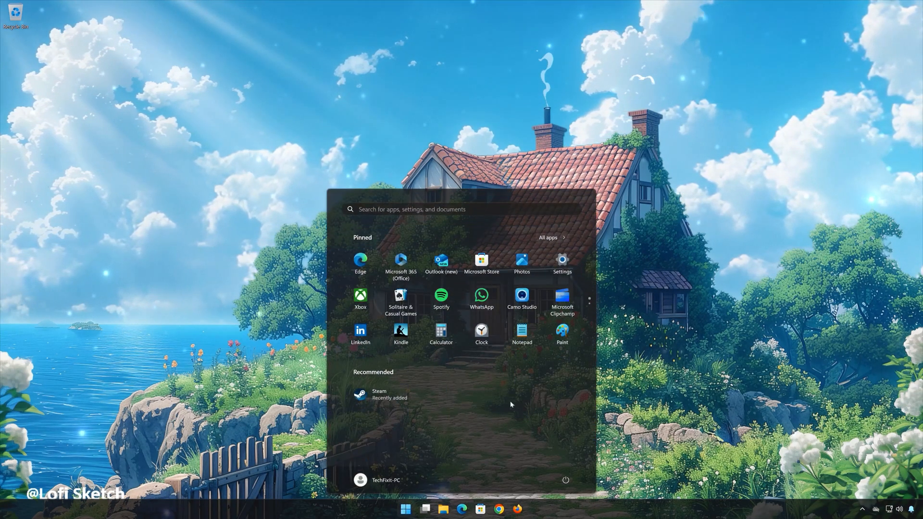
pyautogui.moveTo(496, 365)
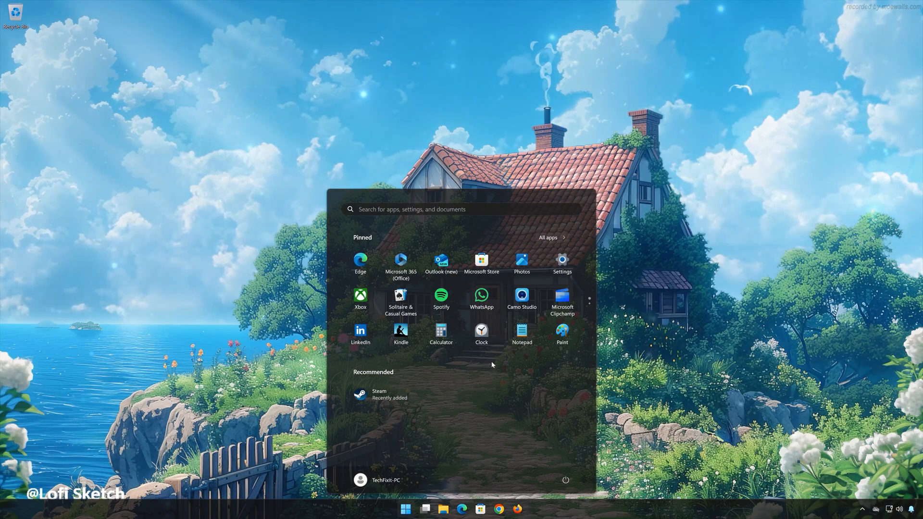
pyautogui.moveTo(479, 464)
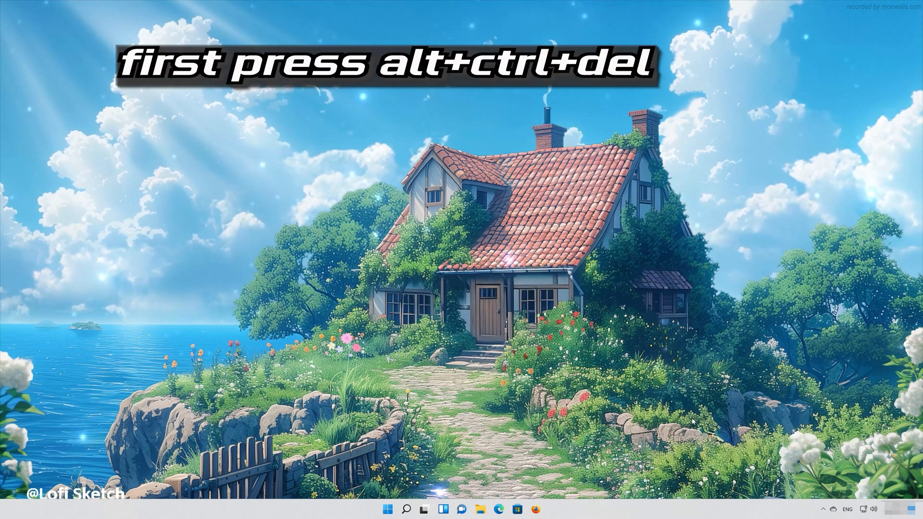
# Step: Launch Task Manager again from the security screen, opening in compact view
pyautogui.press('ctrl+alt+delete')
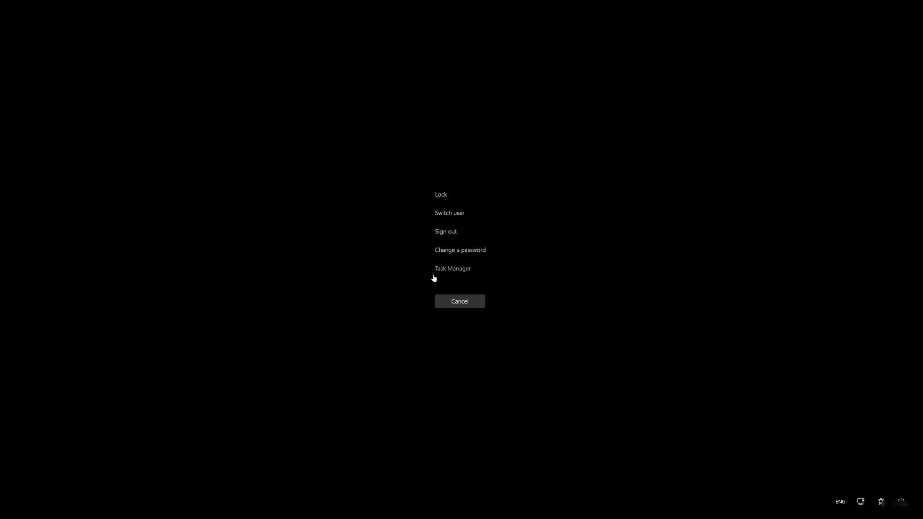
pyautogui.click(453, 268)
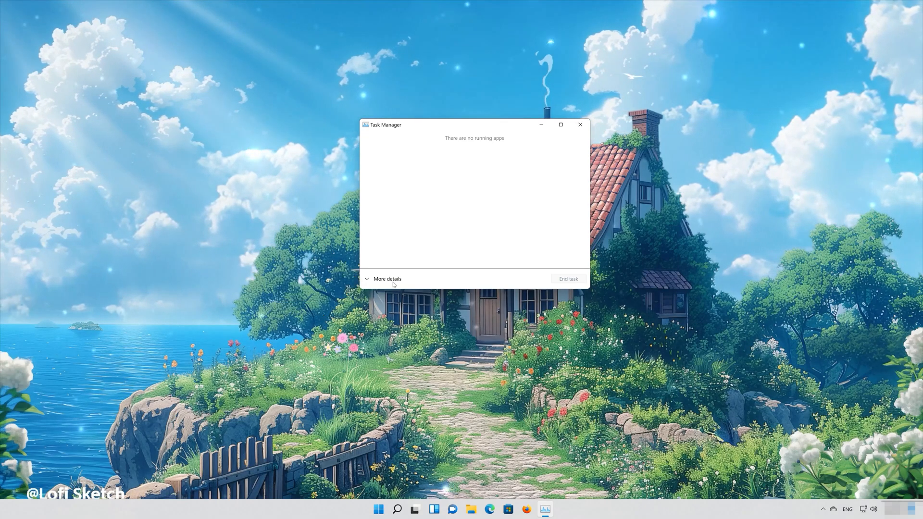
# Step: Switch to full details and prepare a new admin task named 'powershell' via File > Run new task
pyautogui.click(384, 279)
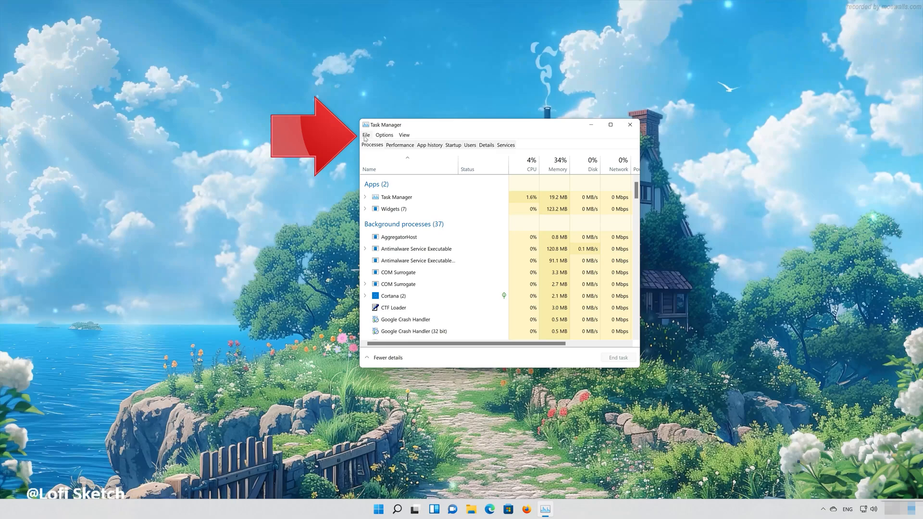
pyautogui.click(384, 134)
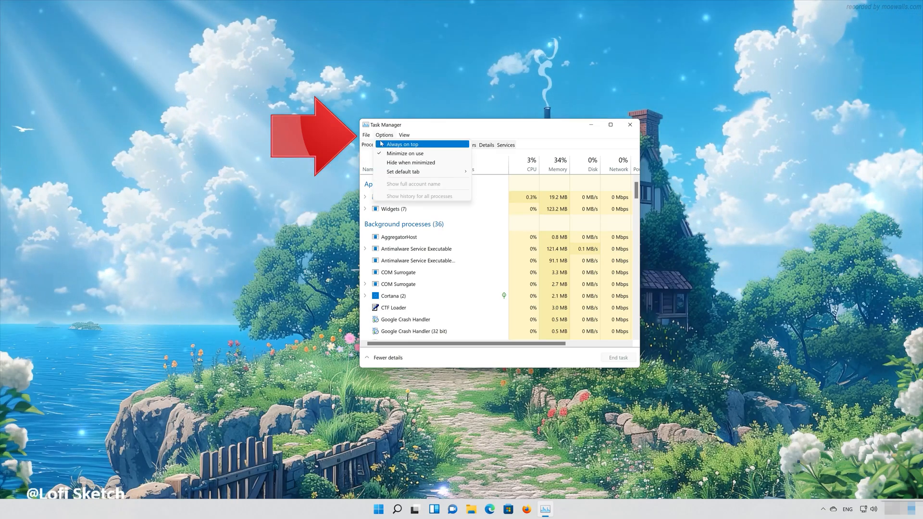
pyautogui.click(366, 134)
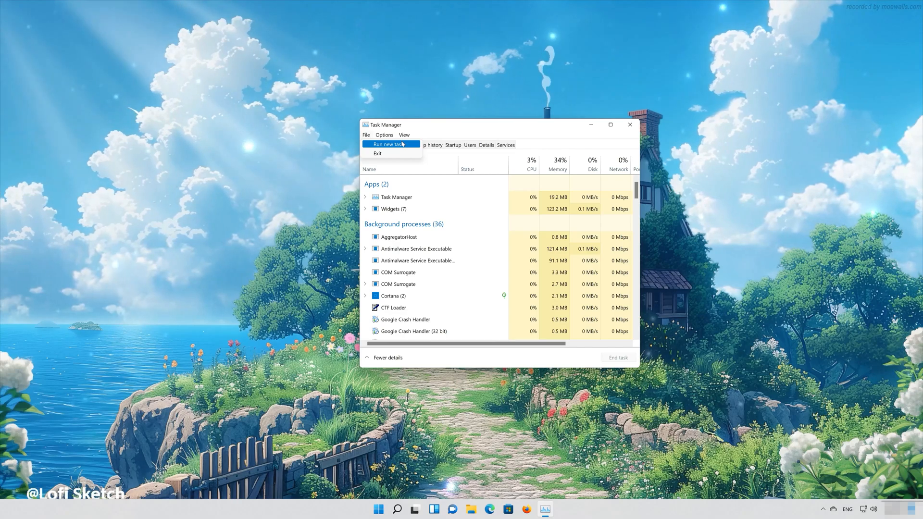
pyautogui.click(390, 144)
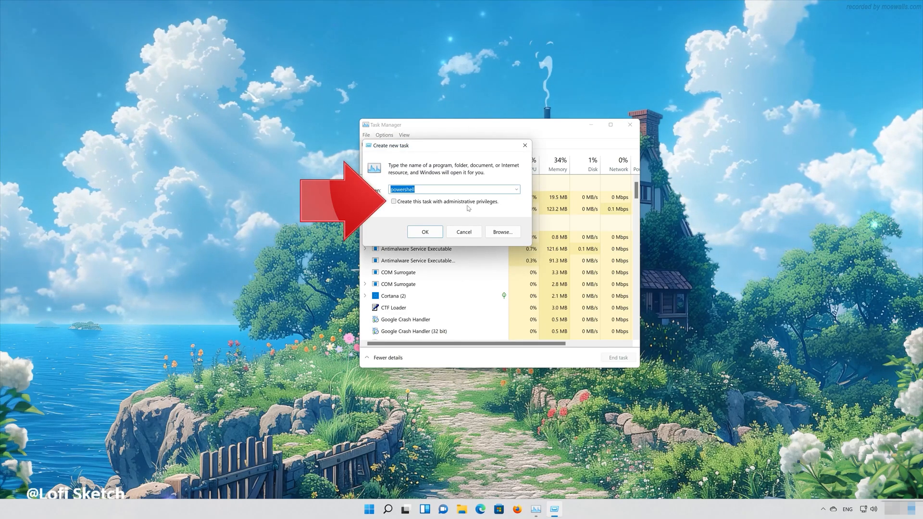
pyautogui.click(393, 201)
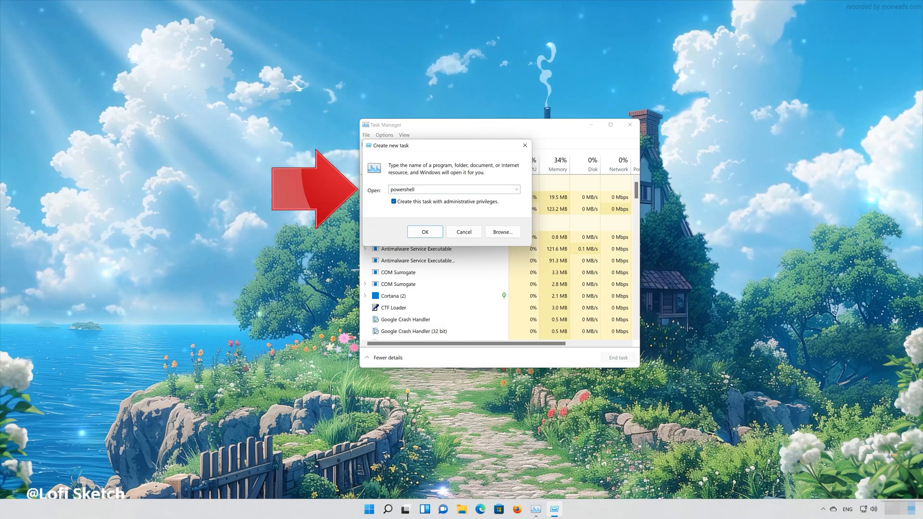
pyautogui.tripleClick(453, 190)
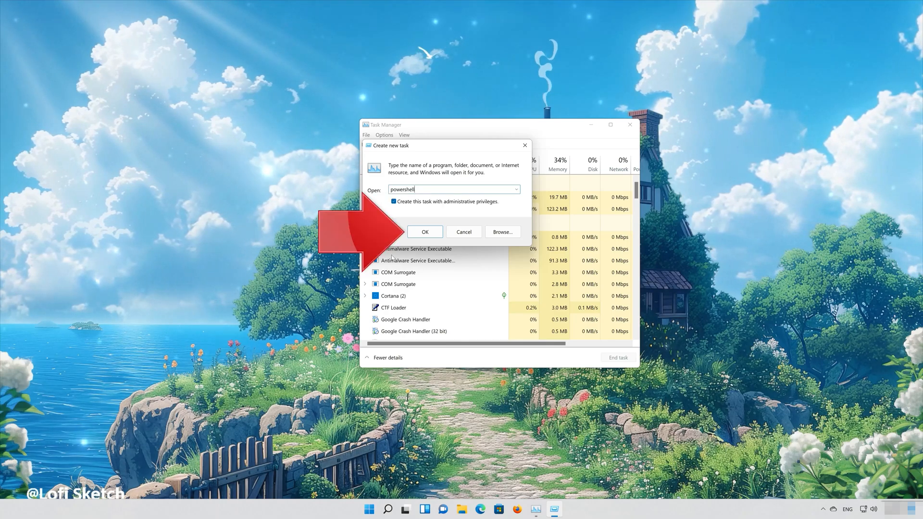
pyautogui.moveTo(427, 231)
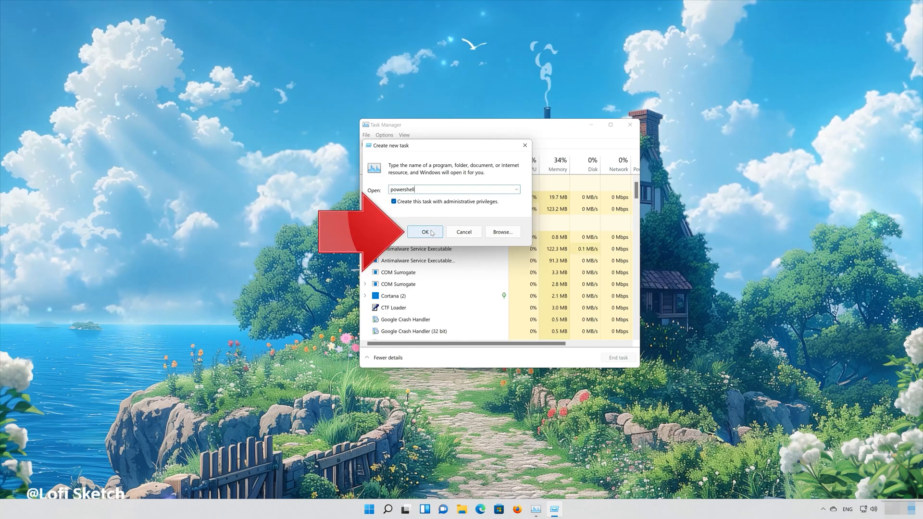
# Step: Launch the admin PowerShell and enter 'DISM /Online /Cleanup-Image /RestoreHealth' at the prompt
pyautogui.click(424, 232)
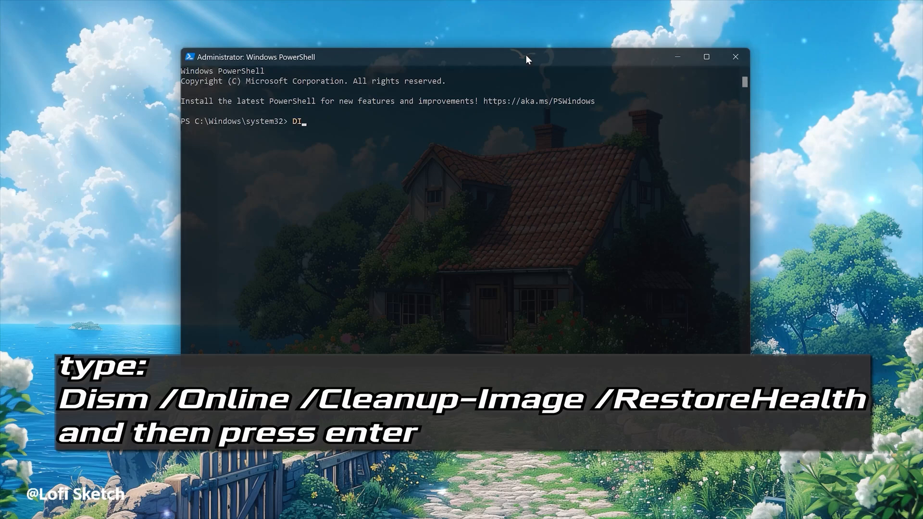
pyautogui.write('SM')
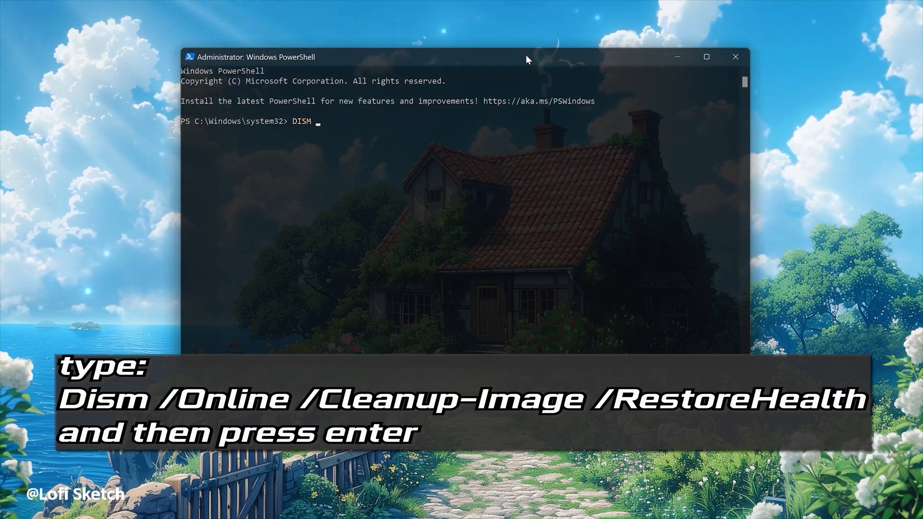
pyautogui.write('/O')
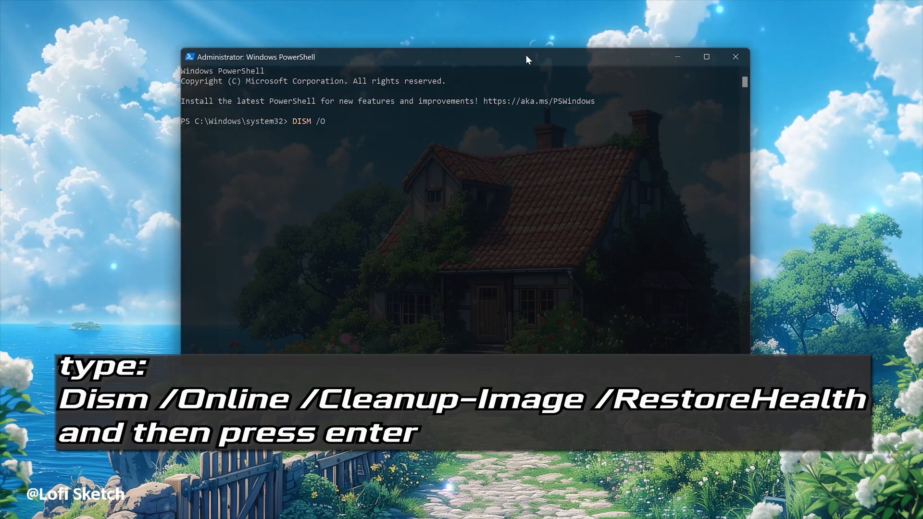
pyautogui.write('nlinn')
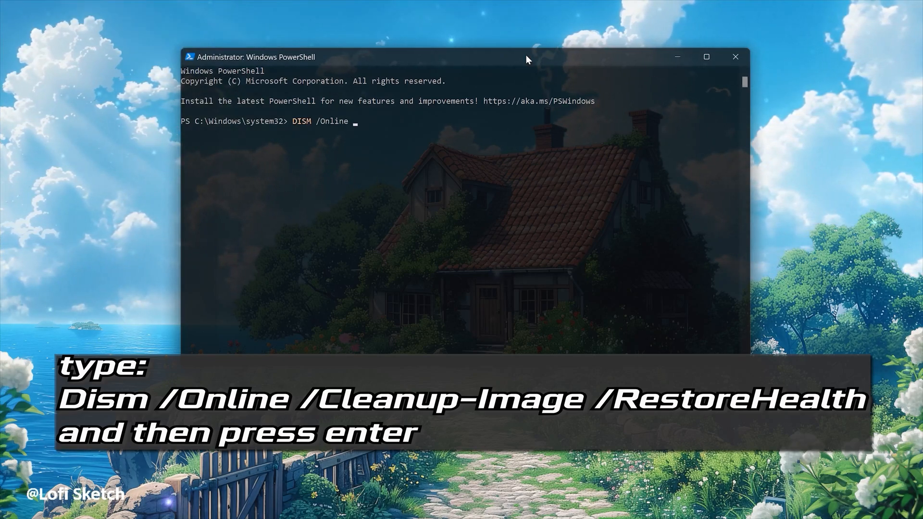
pyautogui.write('/')
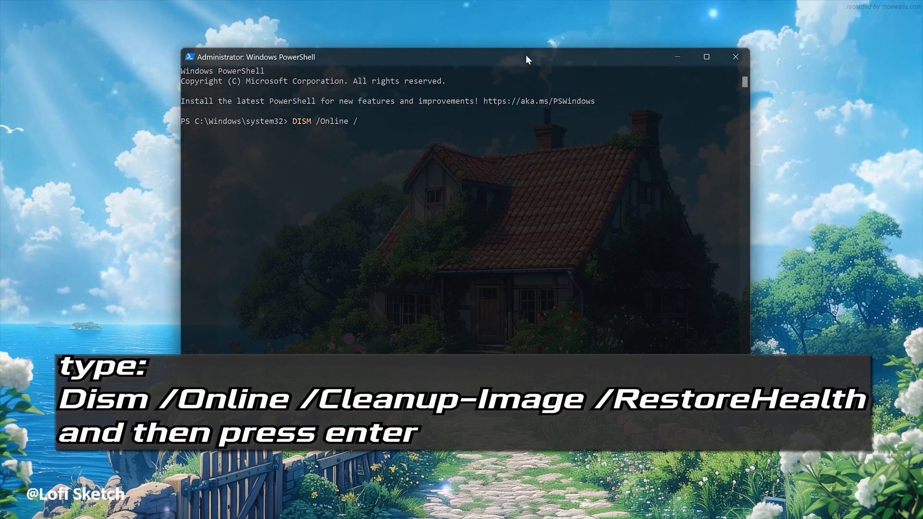
pyautogui.write('Clean')
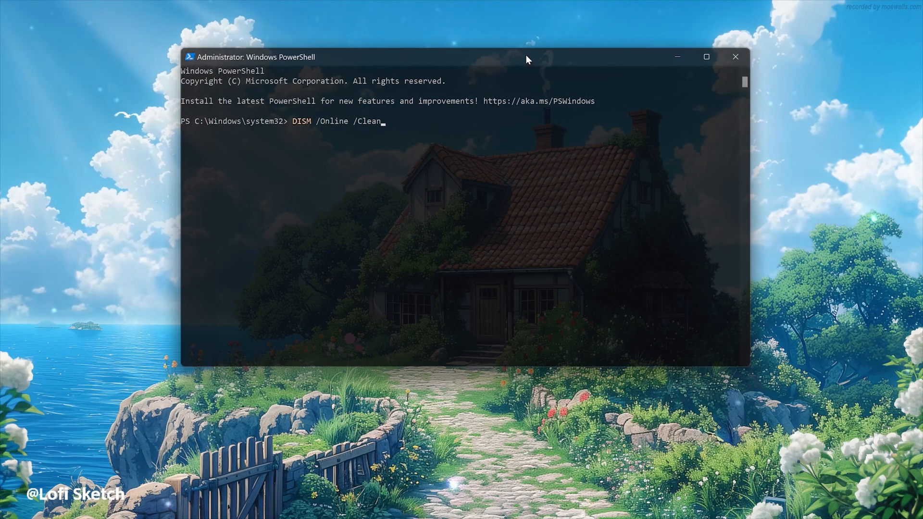
pyautogui.write('up')
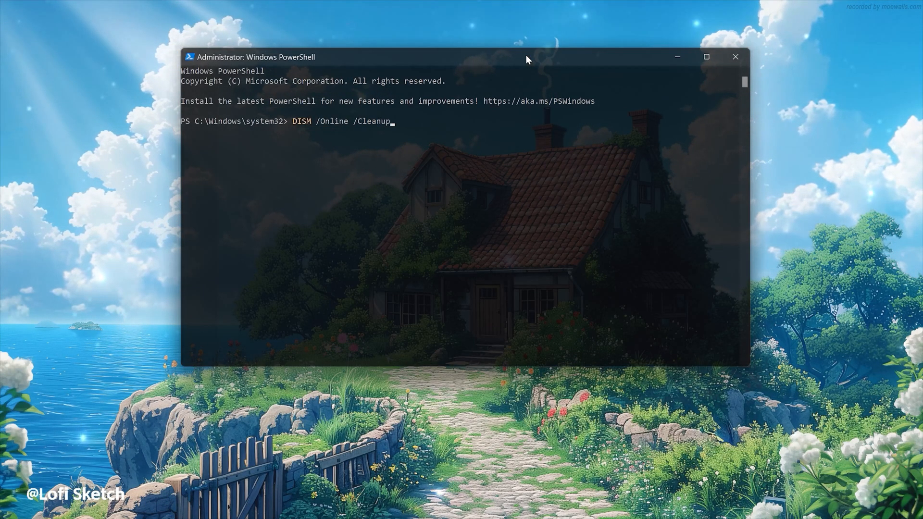
pyautogui.write('-Ima')
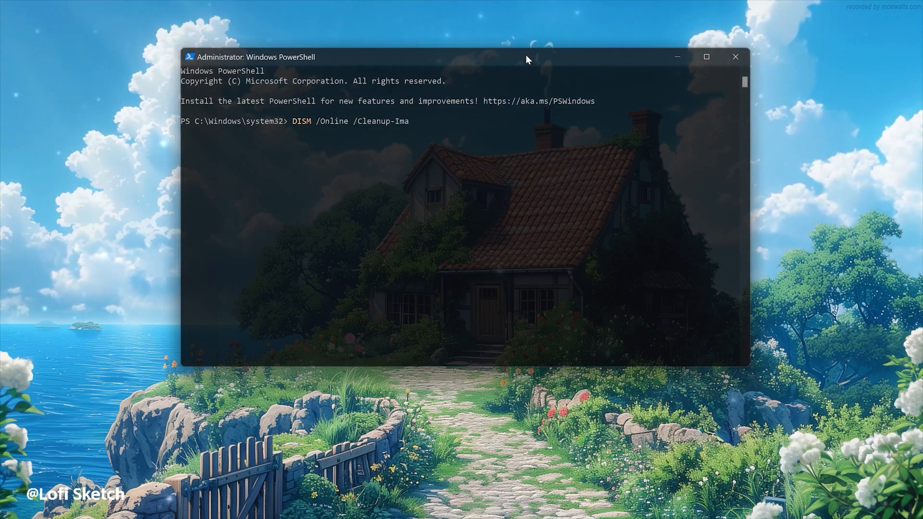
pyautogui.write('ge')
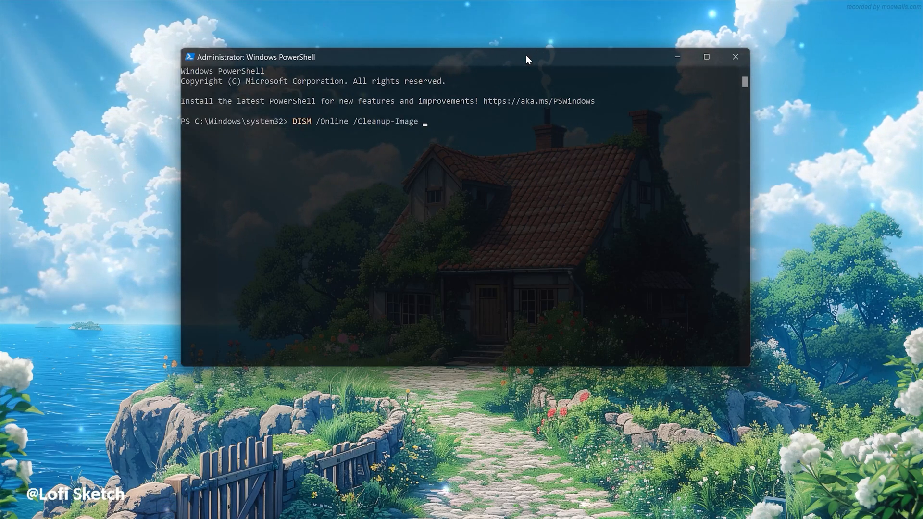
pyautogui.write('/R')
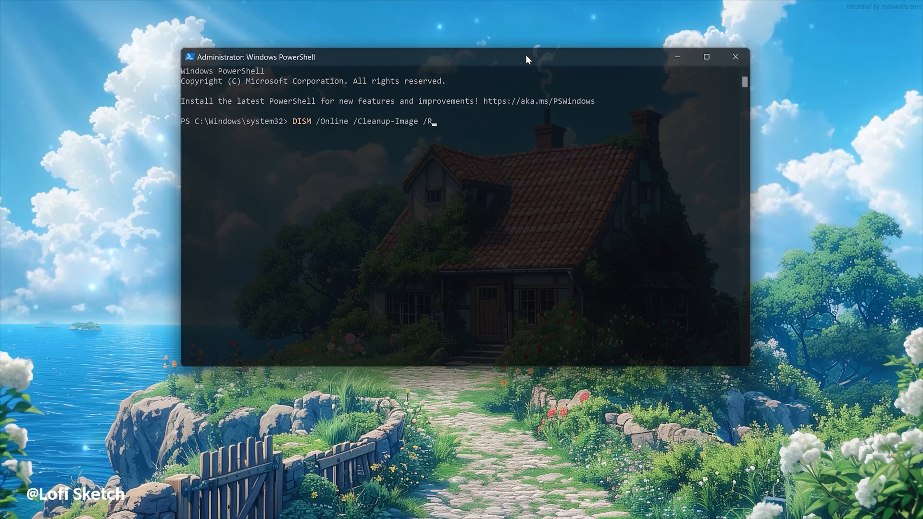
pyautogui.write('estore')
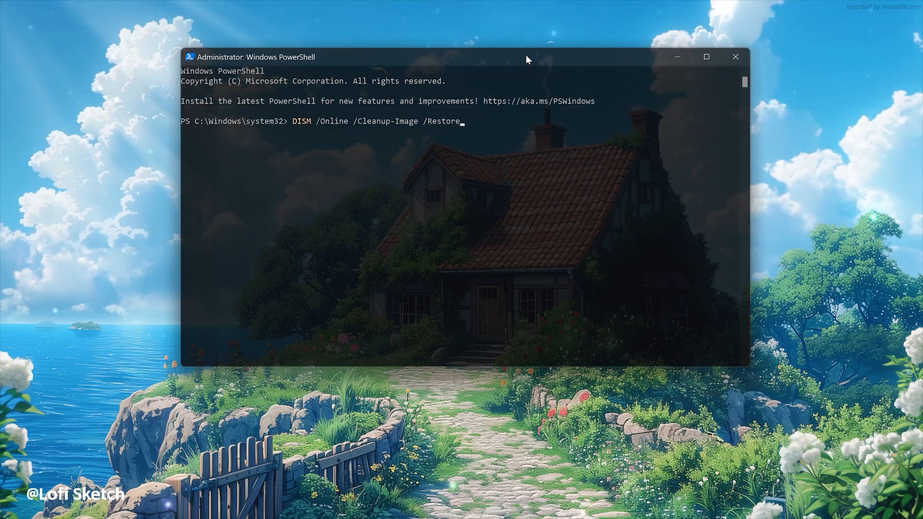
pyautogui.write('Heal')
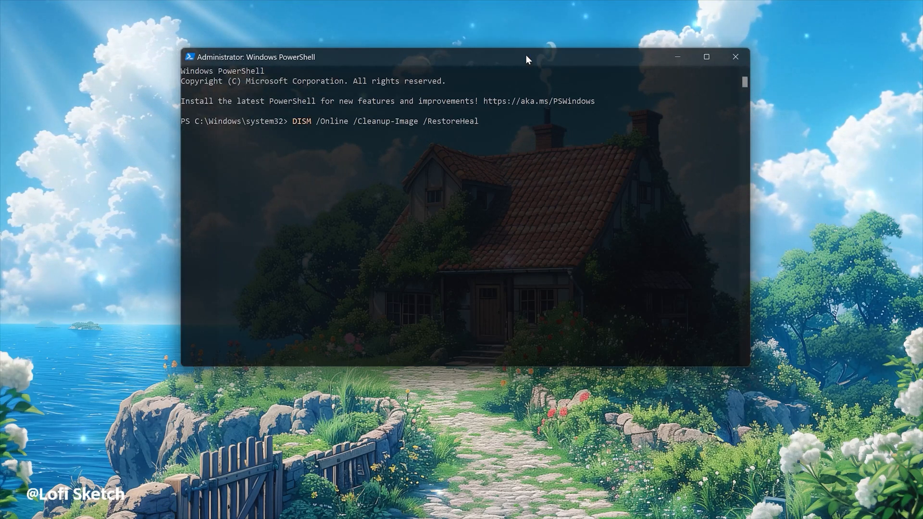
pyautogui.write('th')
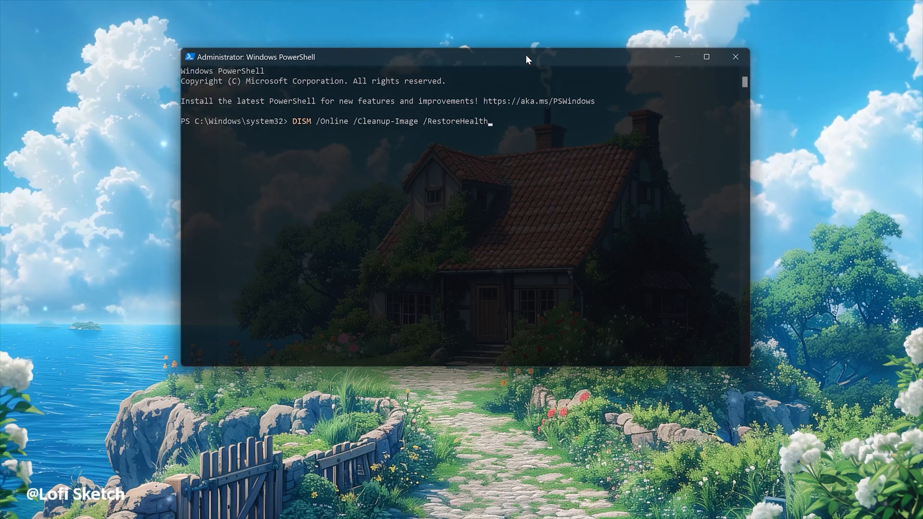